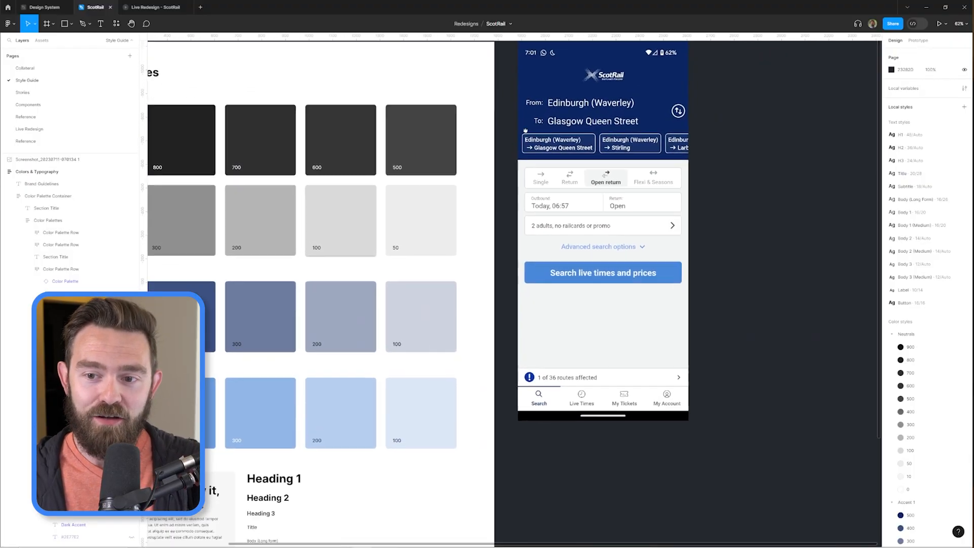
- Switch to the Stories page and view the User Story List frame
scroll(down, 3)
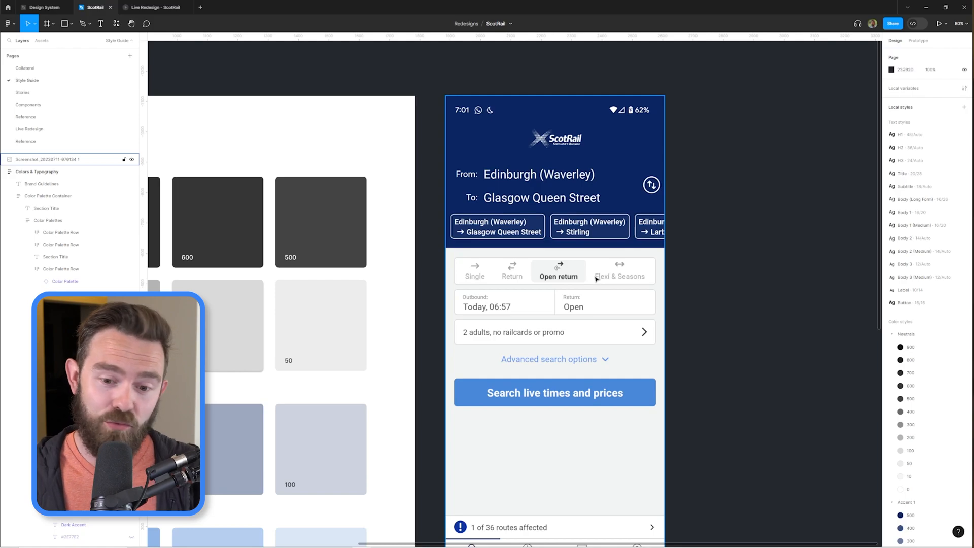
scroll(down, 3)
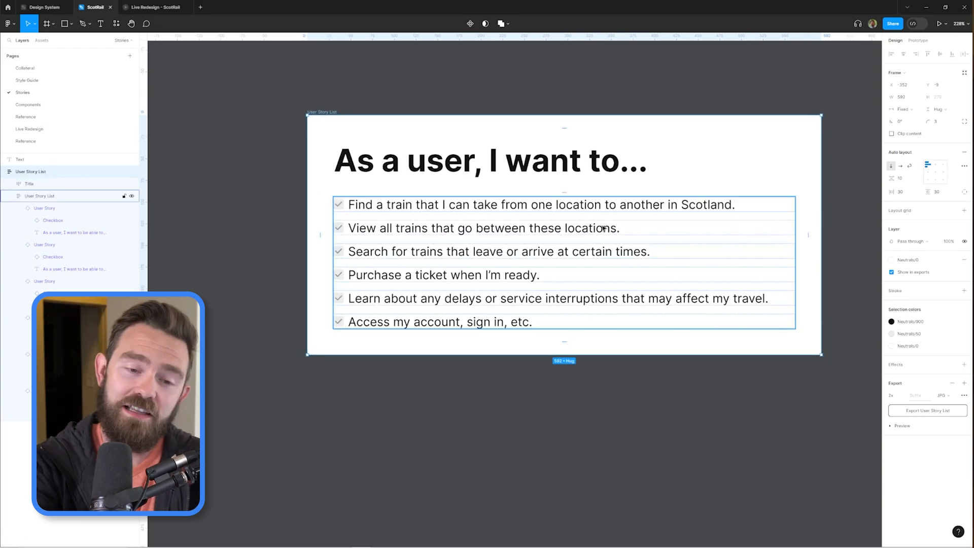
click(30, 128)
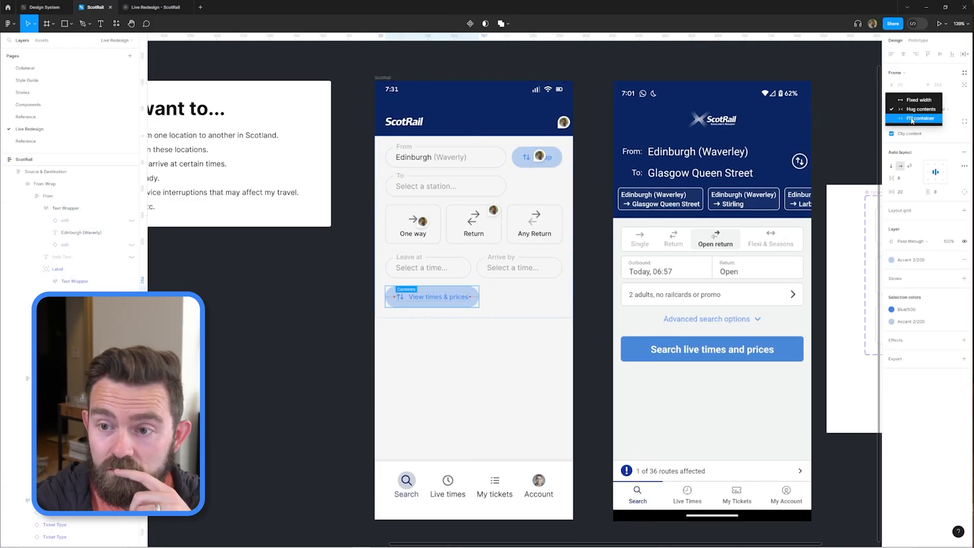
- Set the View times search button to Fill container so it spans the form
click(922, 119)
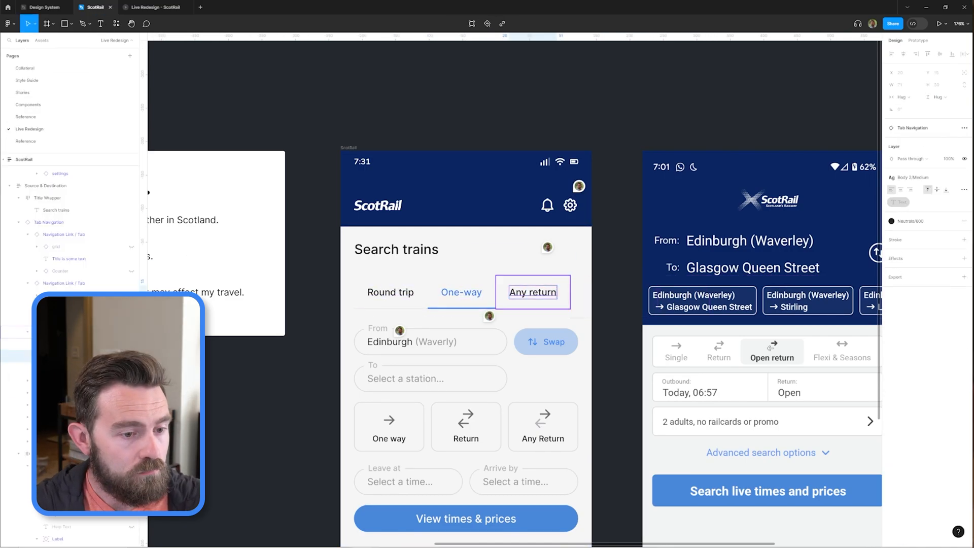
click(390, 292)
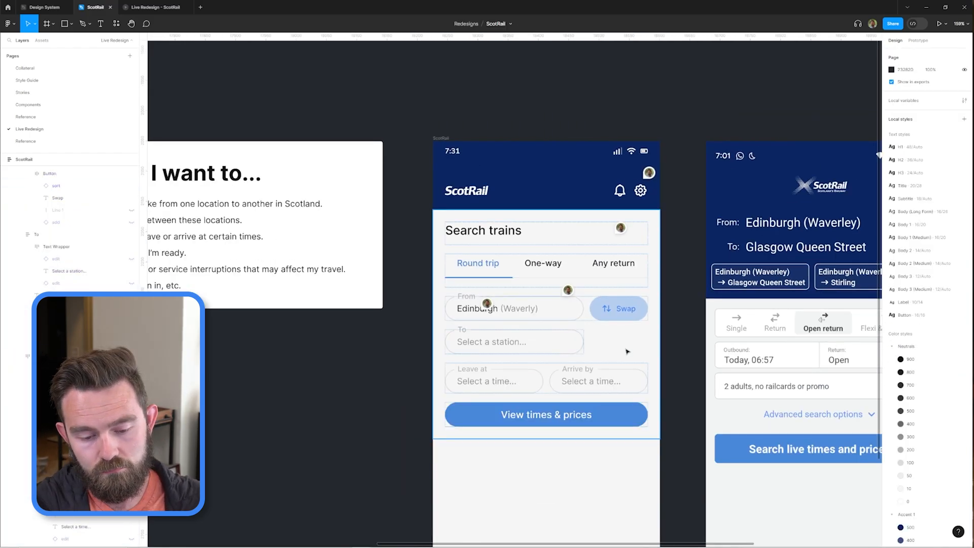
- Delete the One way/Return/Any Return card row from the search form
click(618, 308)
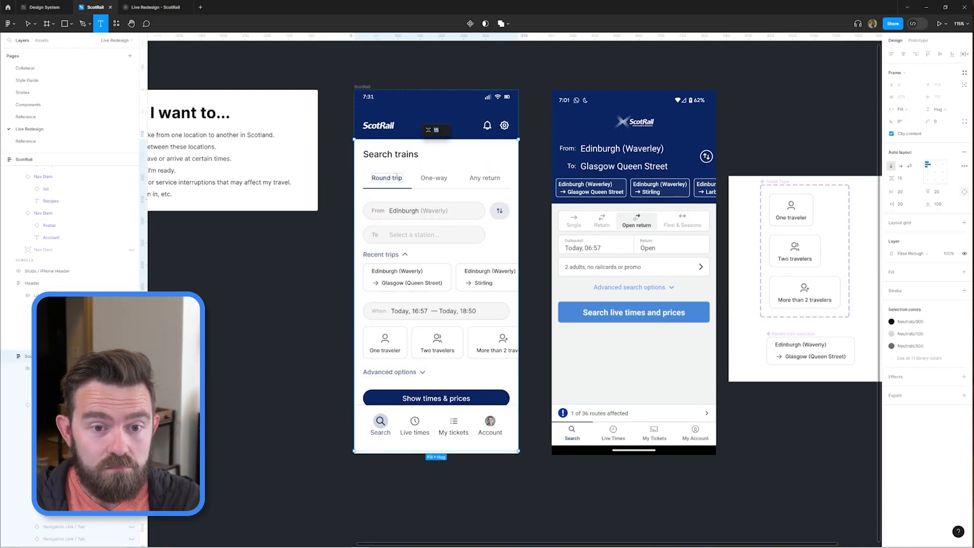
- Change the alert chip to '1 affected' and 'Advanced options' to 'More options'
click(489, 277)
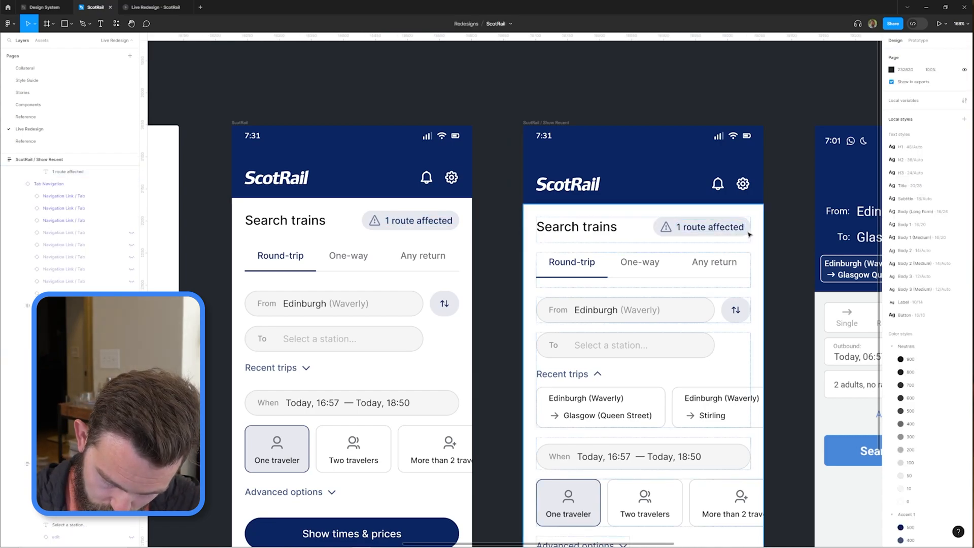
click(423, 227)
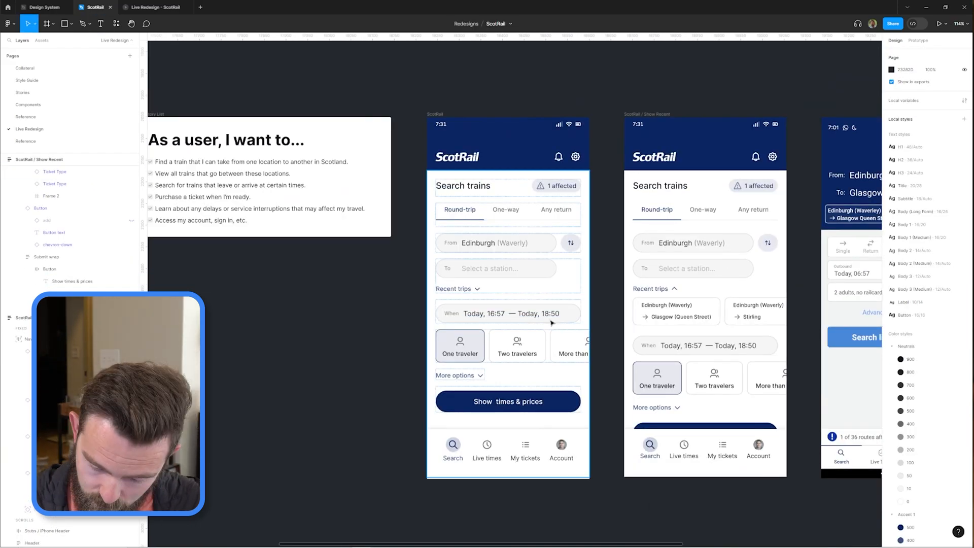
- Preview the back-arrow Trains screen variant as a phone-sized prototype
click(507, 401)
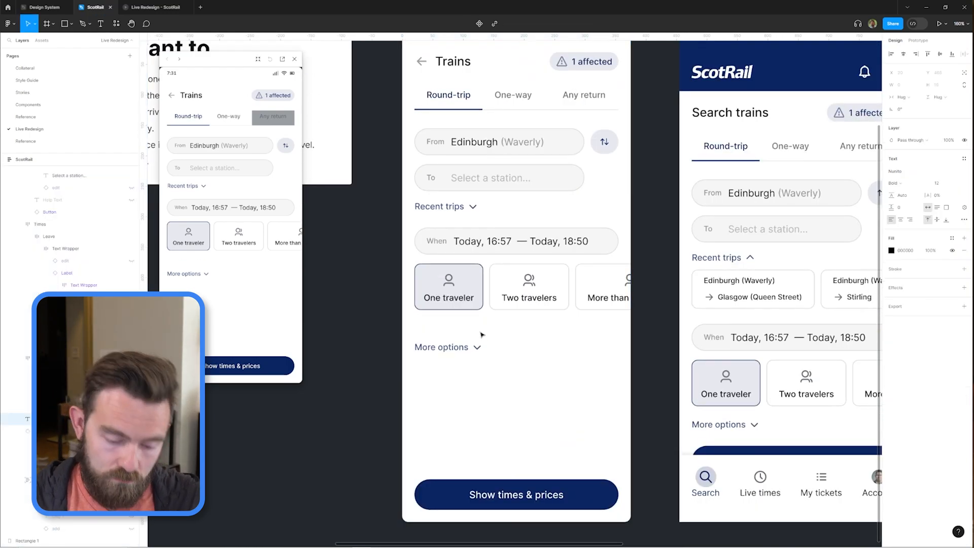
click(429, 325)
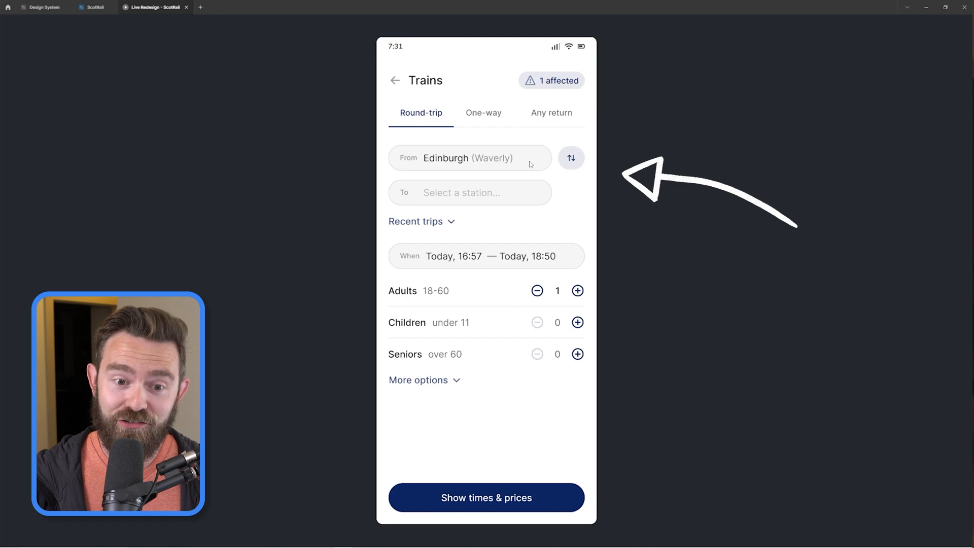
- Expand the recent trips list in the prototype, then collapse it again
click(415, 221)
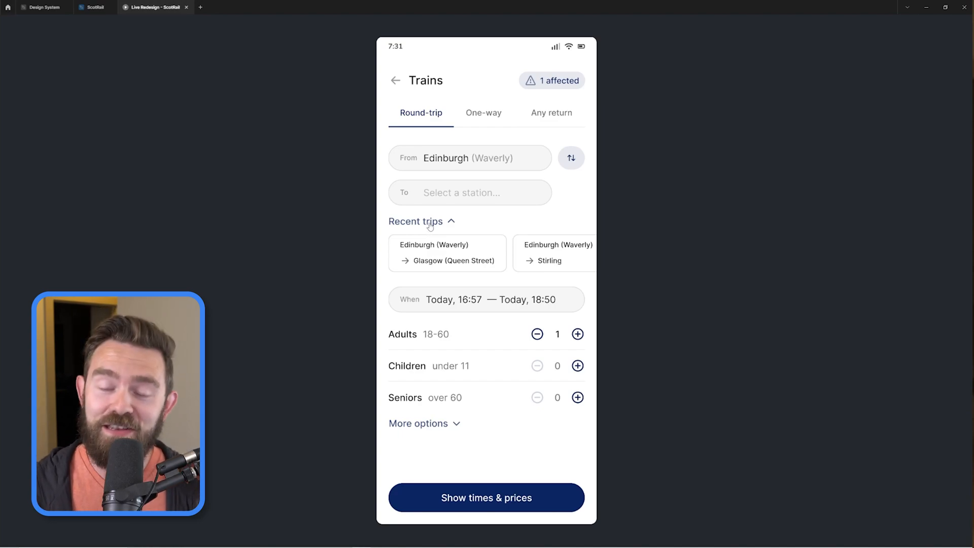
click(422, 221)
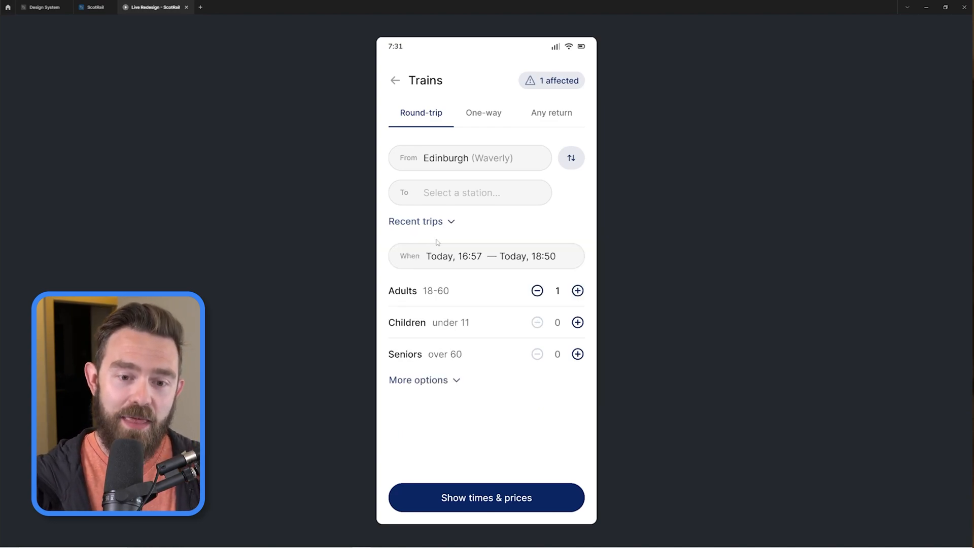